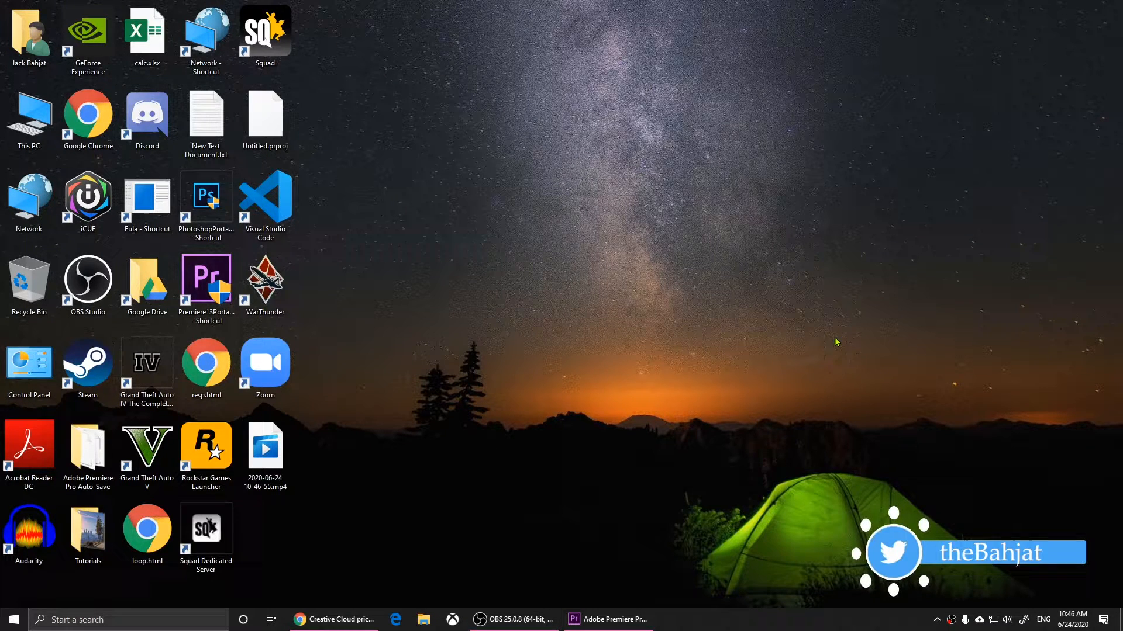
mouse_move(759, 358)
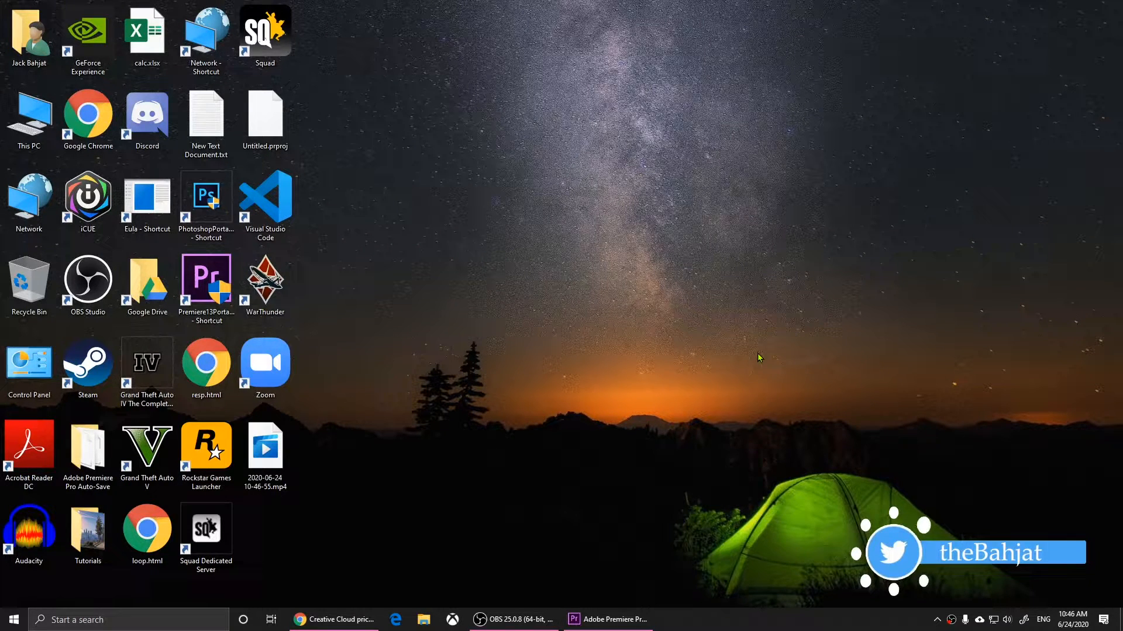
Launch Rockstar Games Launcher and select Grand Theft Auto V in My library.
click(205, 448)
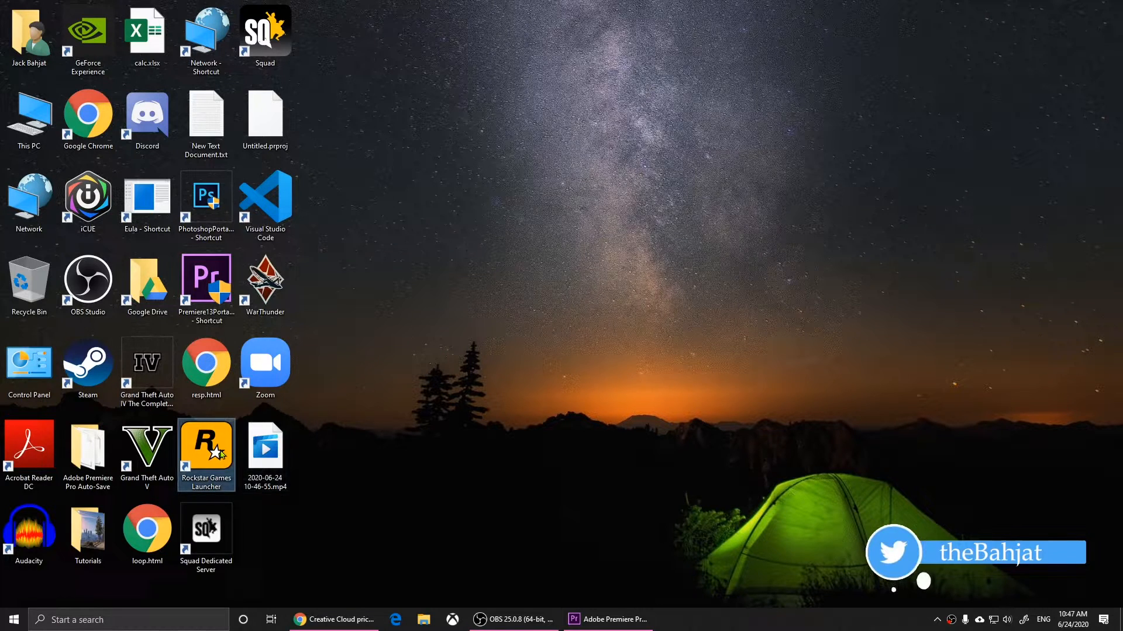
double_click(206, 444)
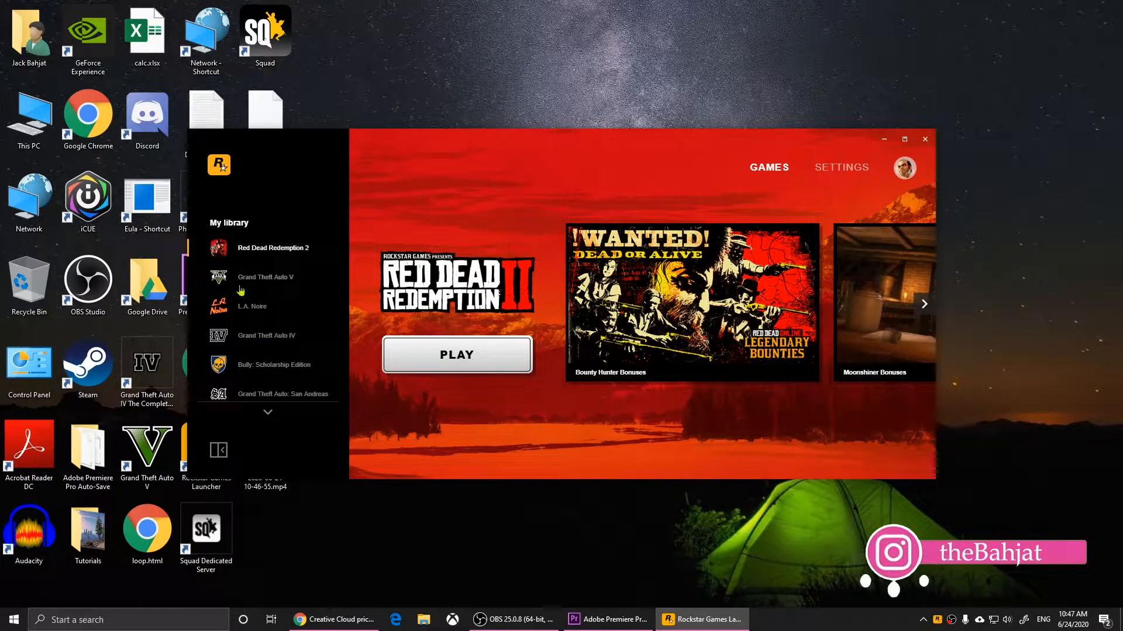
click(265, 277)
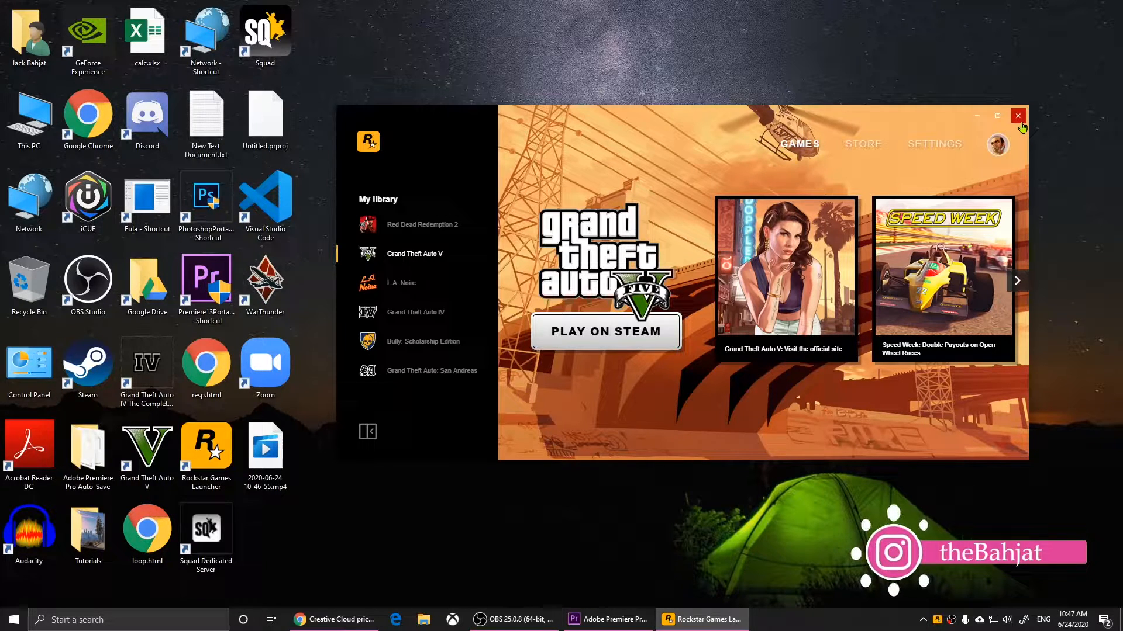
Close the Rockstar launcher, review Settings > Apps > Startup, then close Settings.
click(1018, 115)
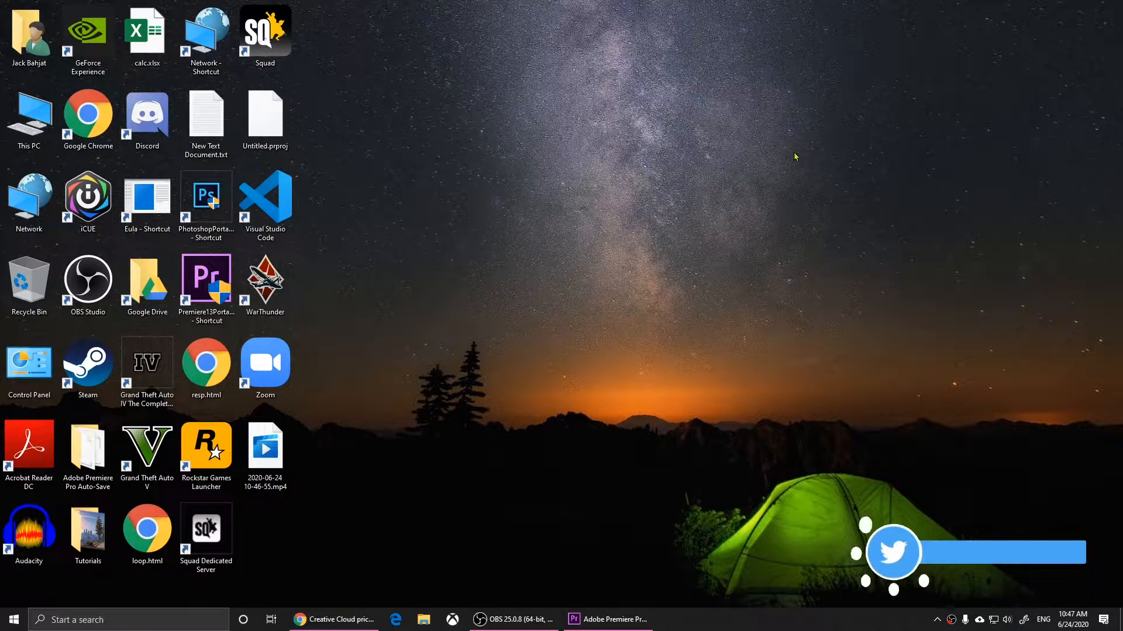
text(Snipping Tool)
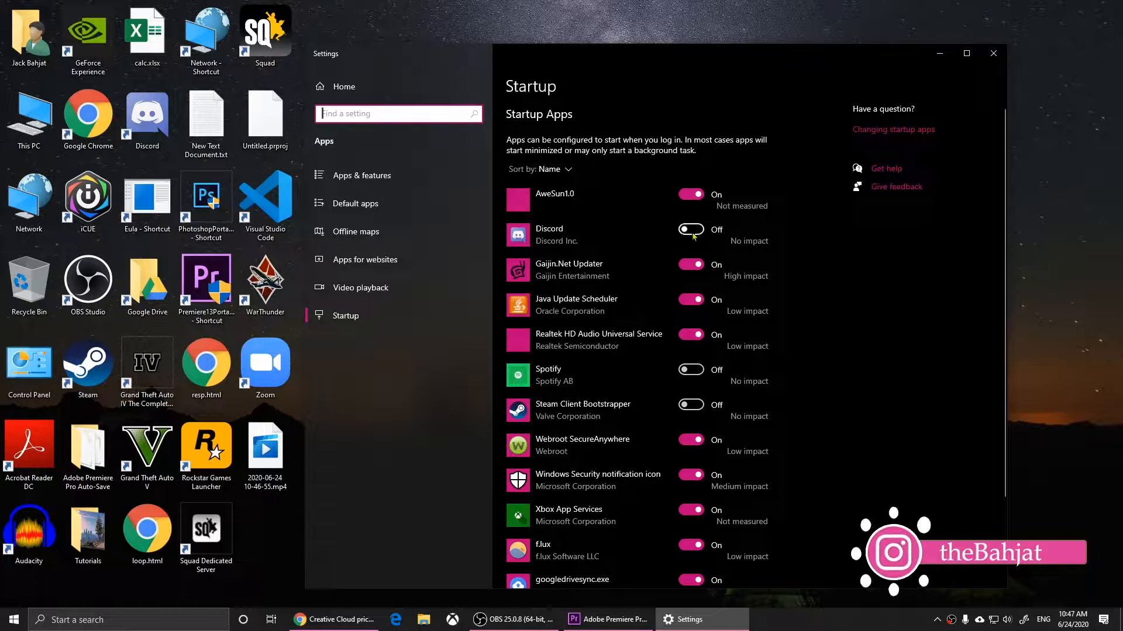
click(993, 52)
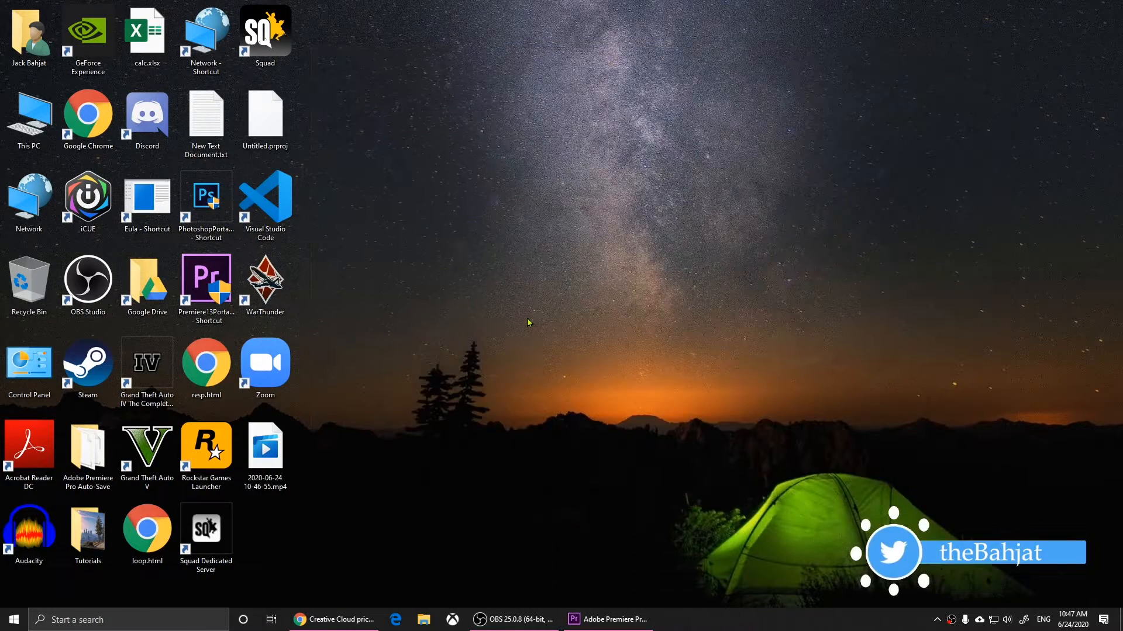
Restart the computer from the Start menu's Power options.
click(12, 619)
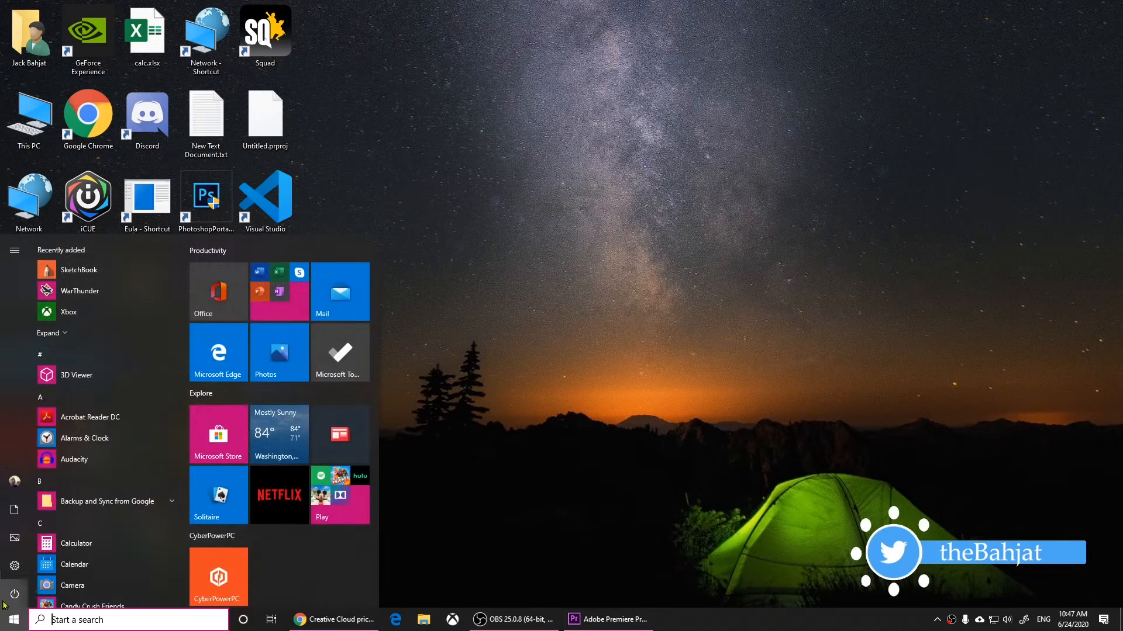
click(14, 594)
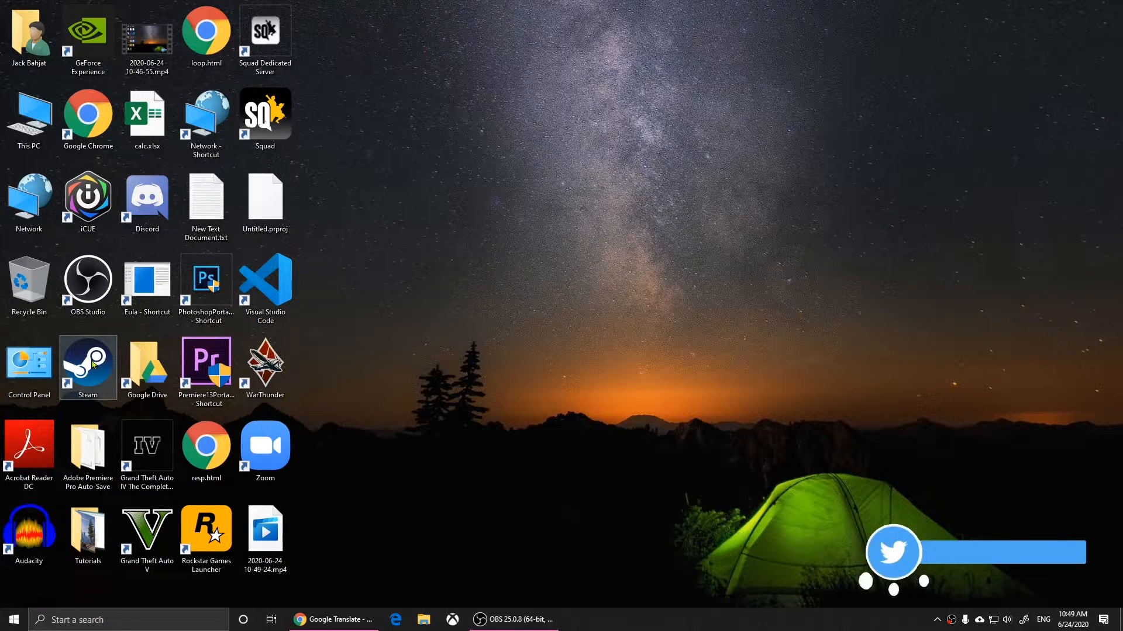
Run the Steam shortcut as administrator and approve the User Account Control prompt.
right_click(88, 367)
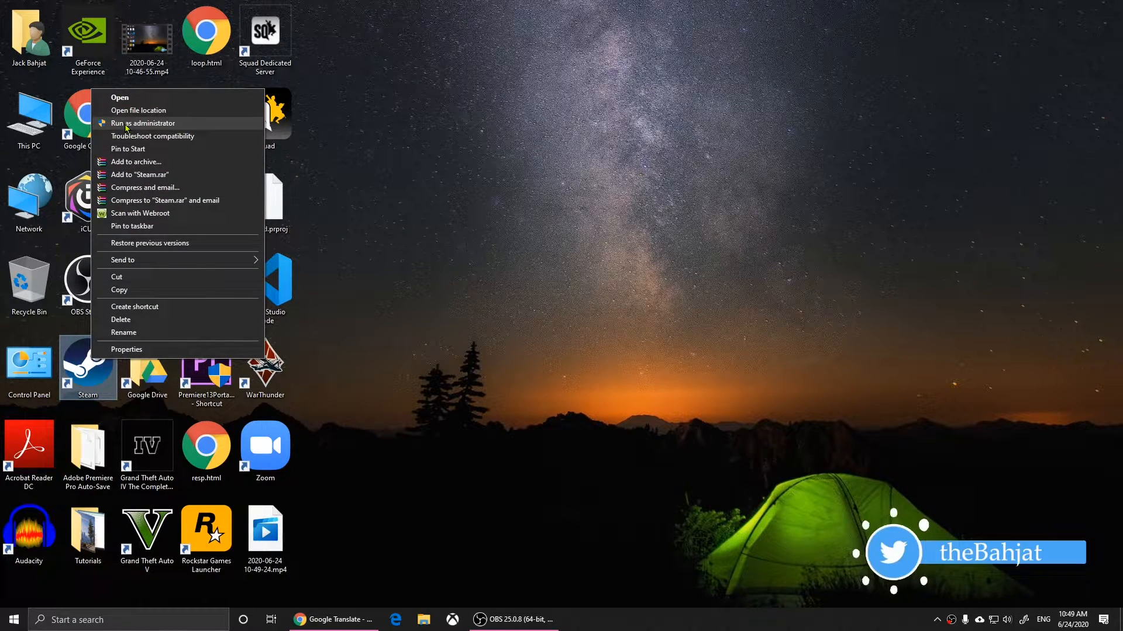
click(142, 123)
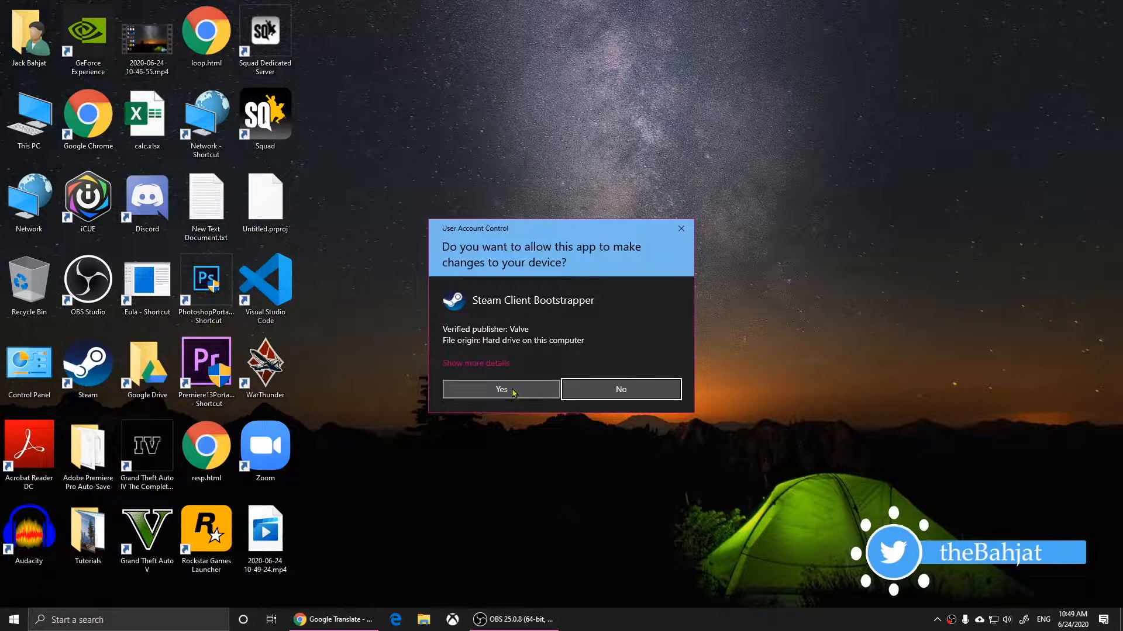
click(500, 388)
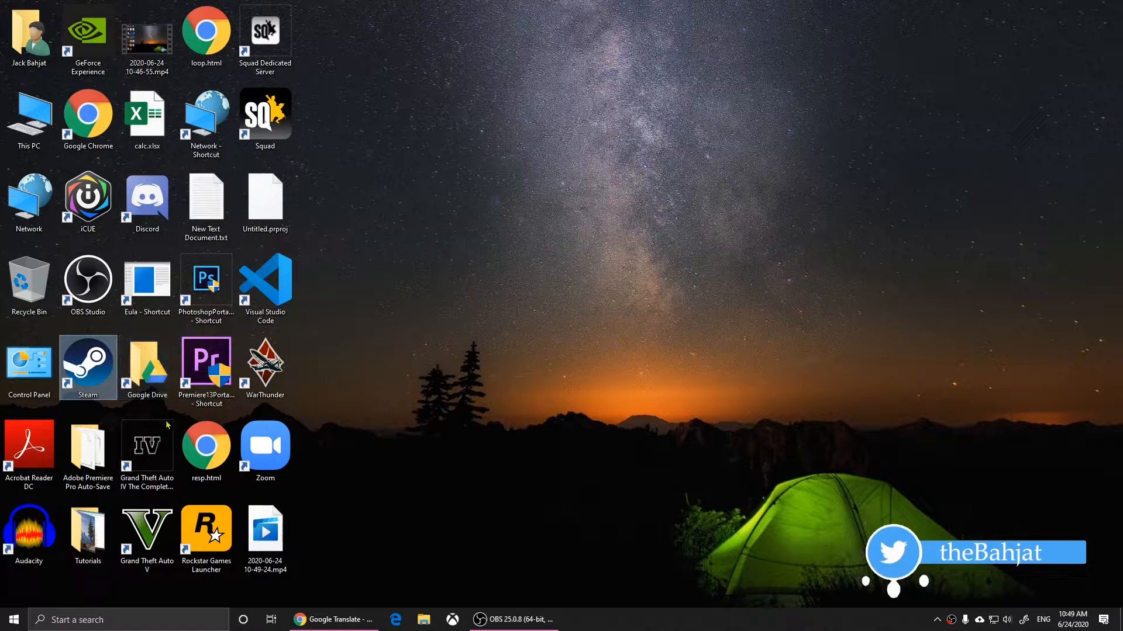
double_click(88, 362)
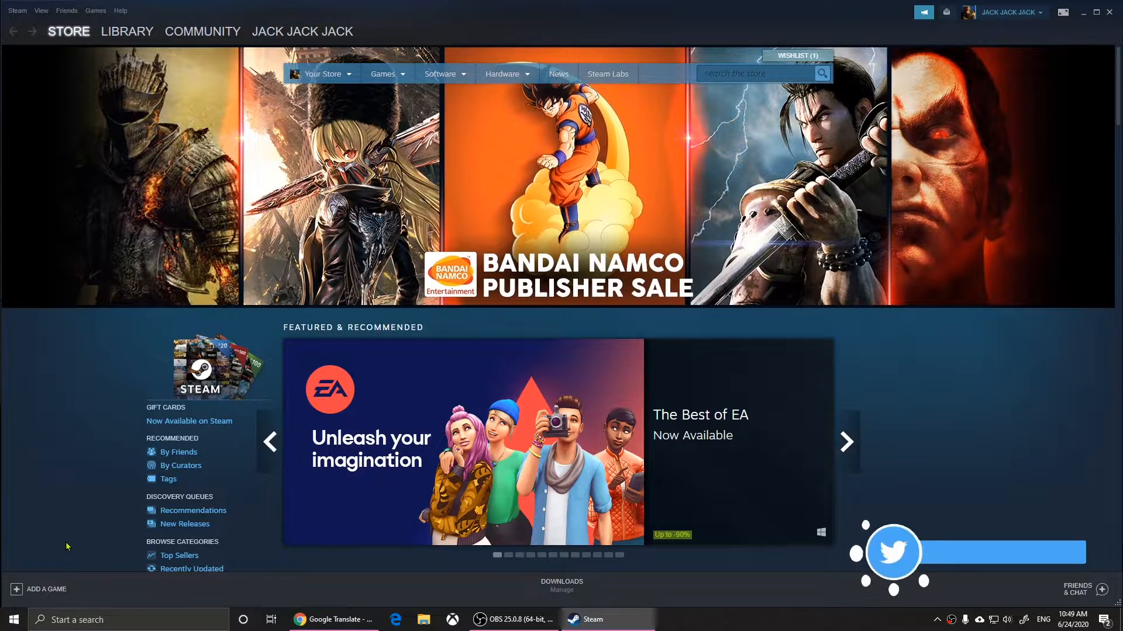
Launch Grand Theft Auto V from the Steam library, choosing Play GTA Online.
click(126, 30)
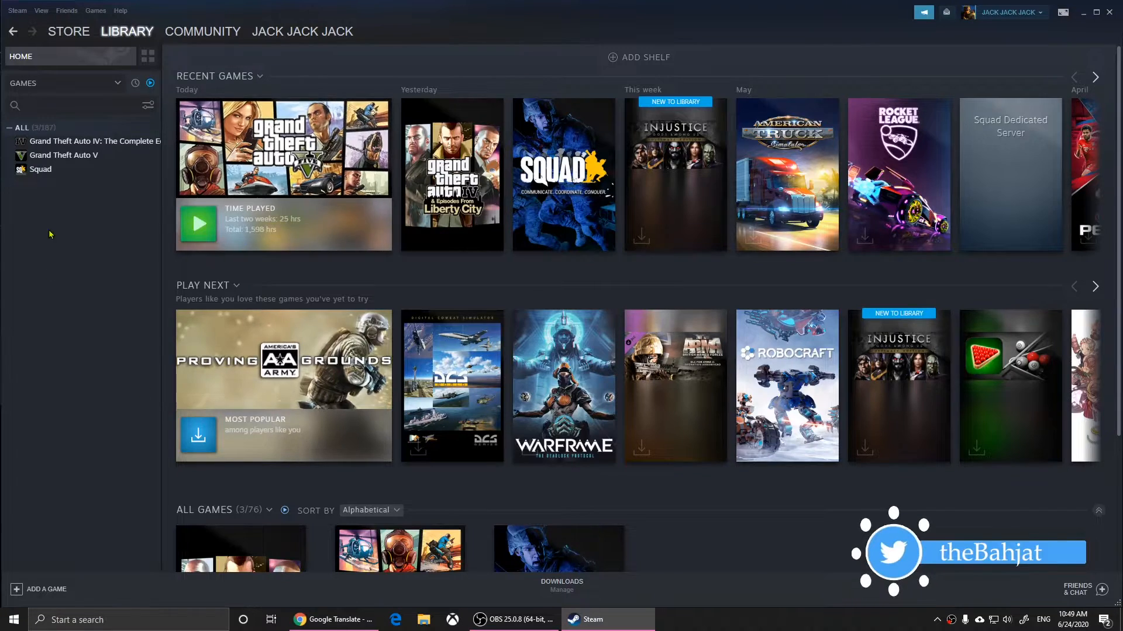
click(63, 155)
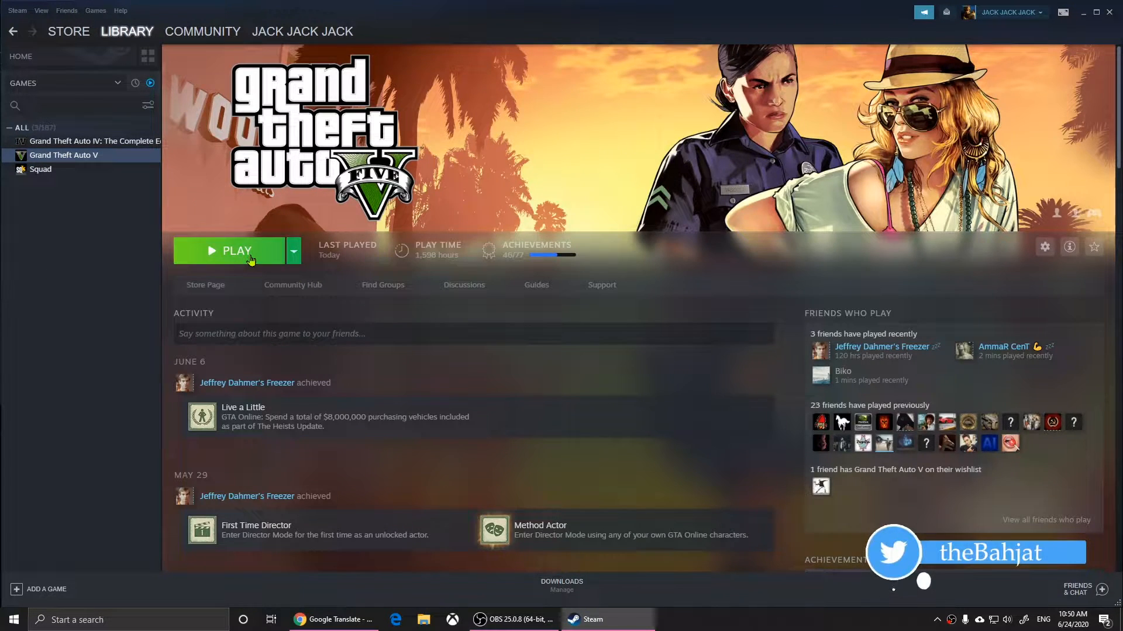
click(233, 250)
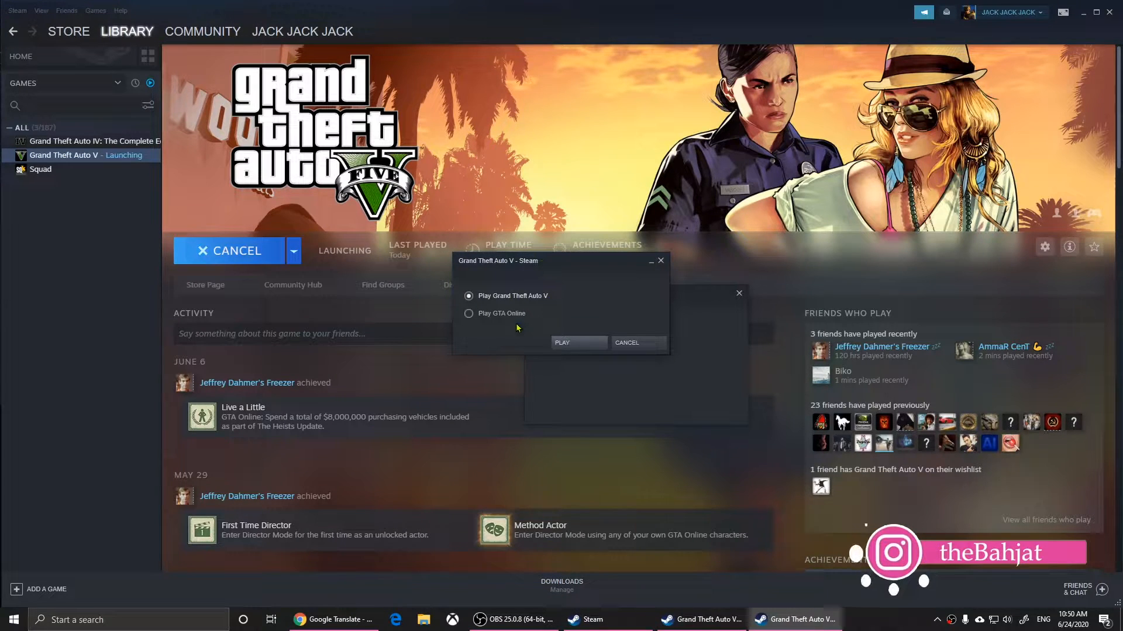
click(468, 313)
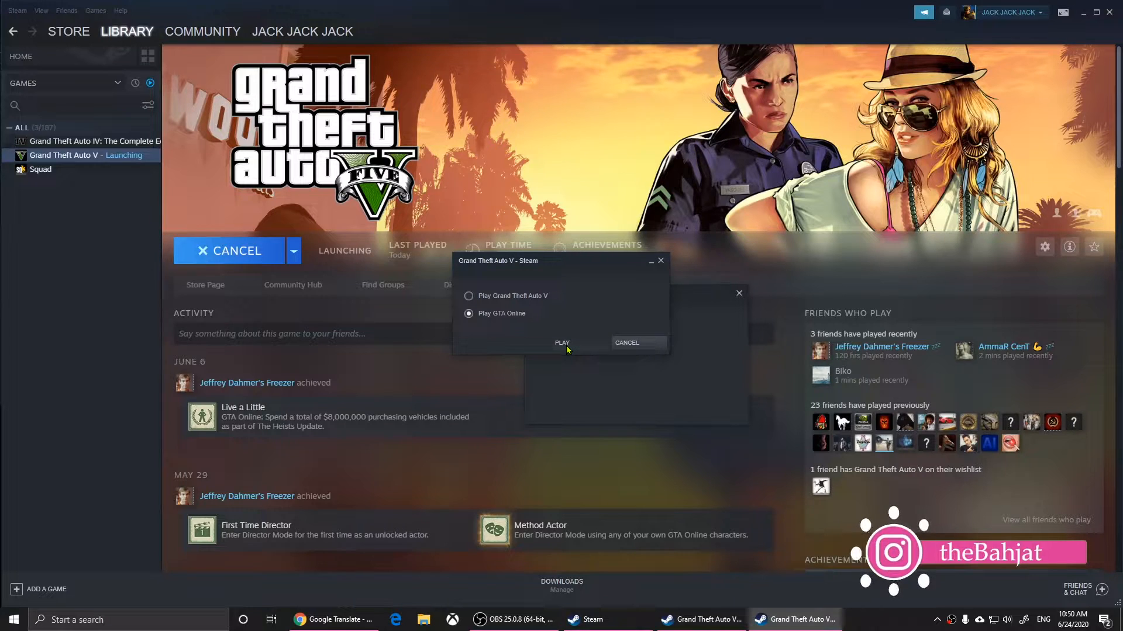
click(562, 343)
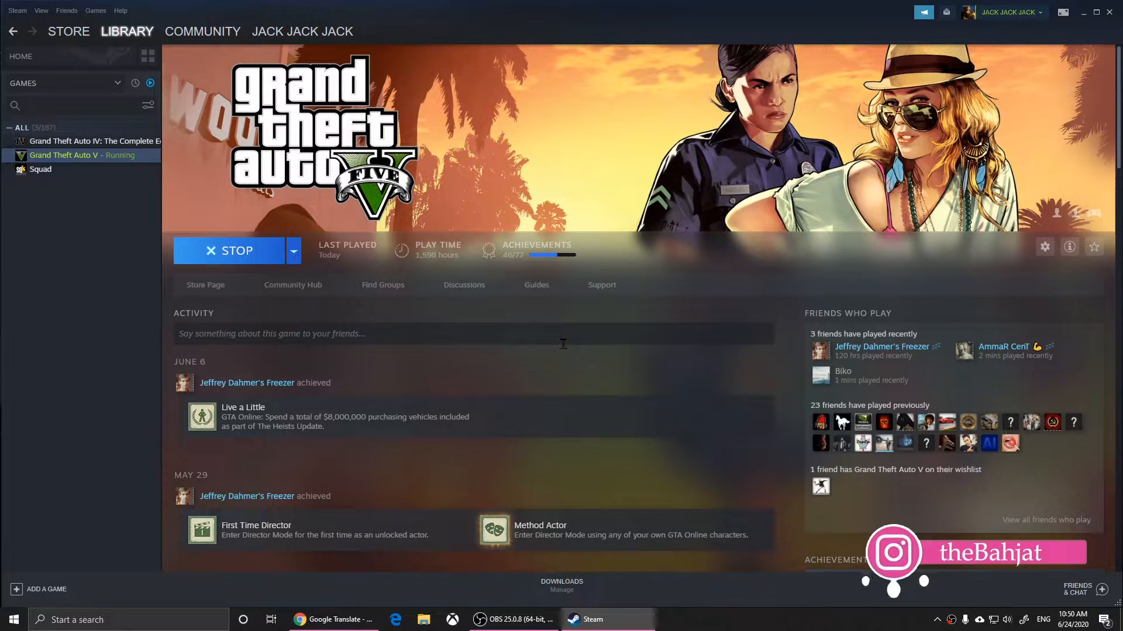